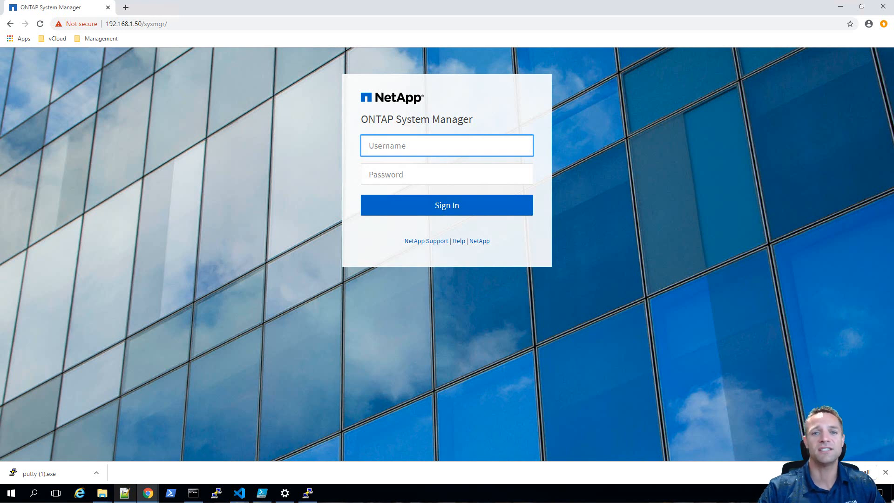
# Step: Sign in to the CLUSTER96 dashboard and expand the Storage categories in the navigation pane
pyautogui.click(446, 146)
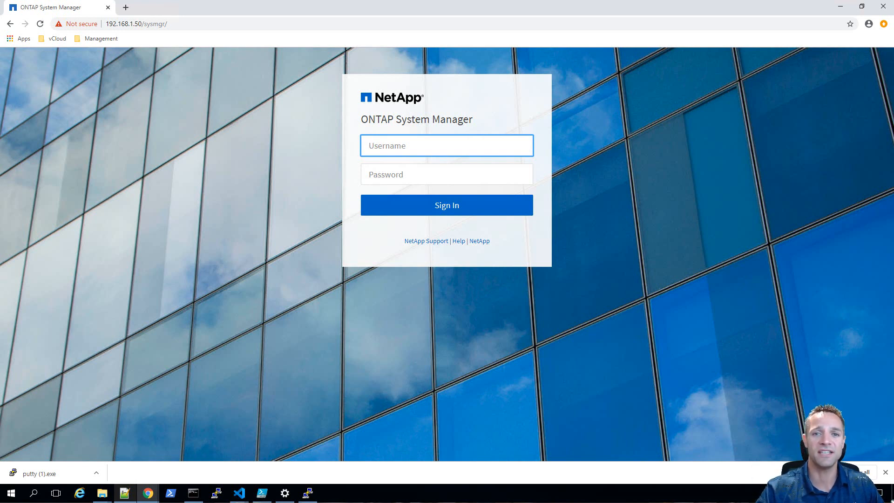
pyautogui.moveTo(392, 193)
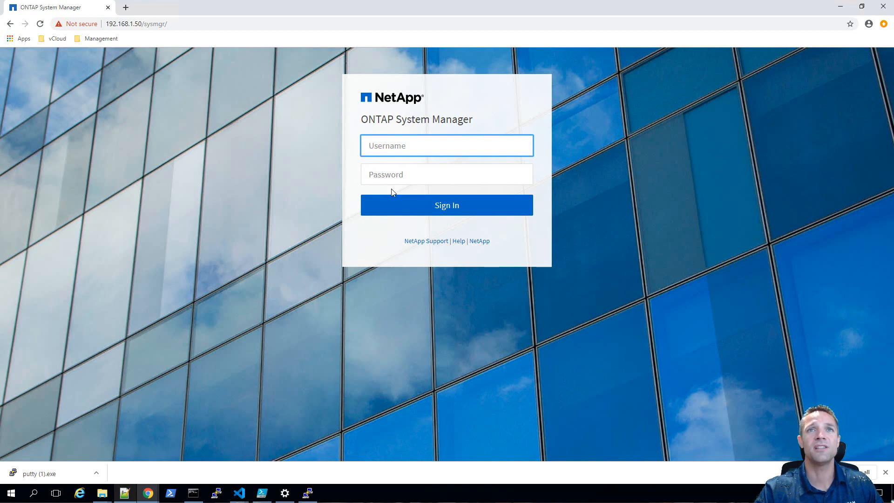
pyautogui.click(446, 205)
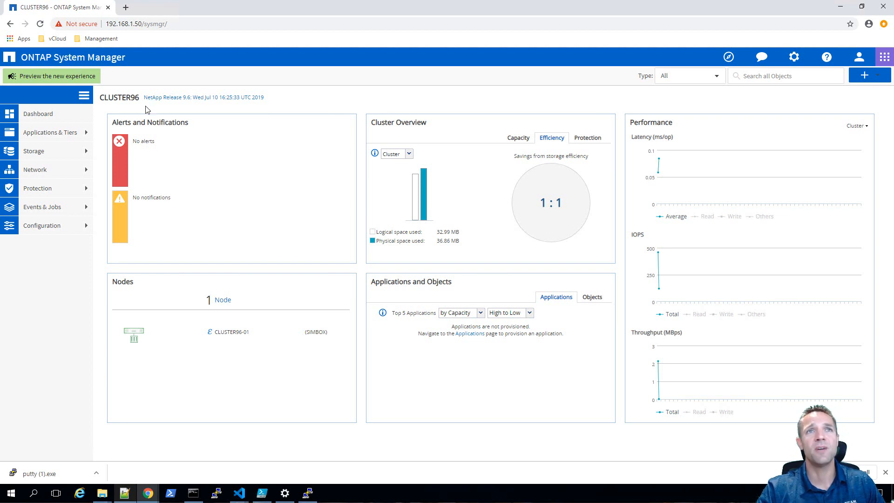
pyautogui.moveTo(220, 110)
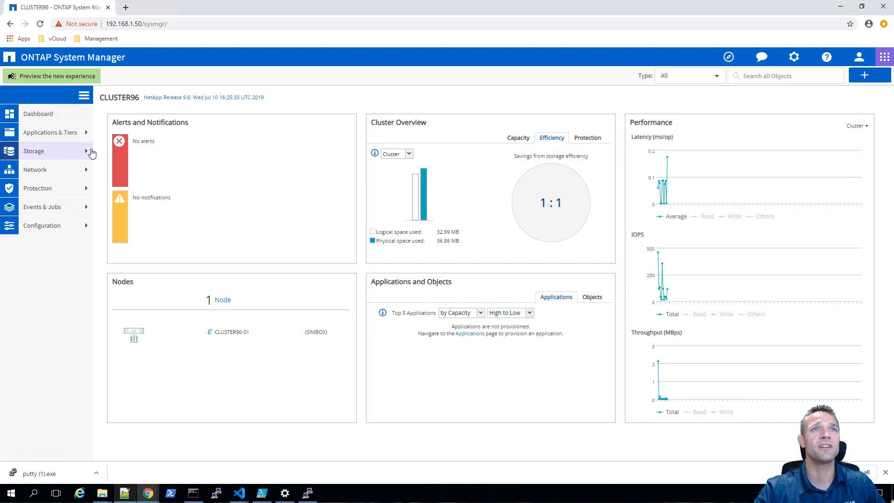
pyautogui.click(33, 150)
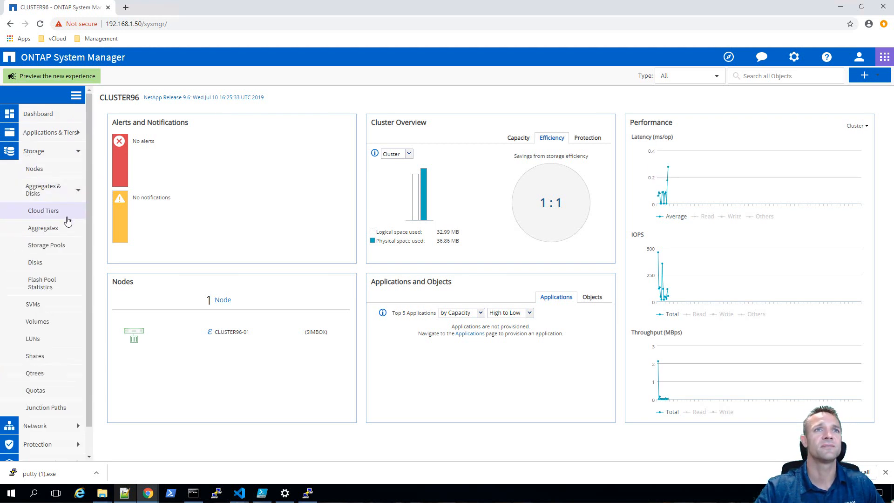
# Step: Show the Aggregates list with the root and data aggregates on CLUSTER96-01
pyautogui.click(43, 228)
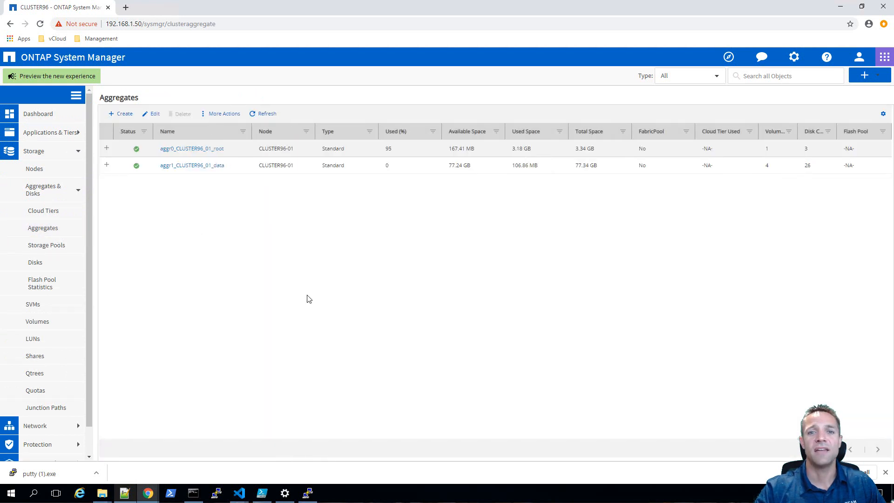
pyautogui.moveTo(232, 154)
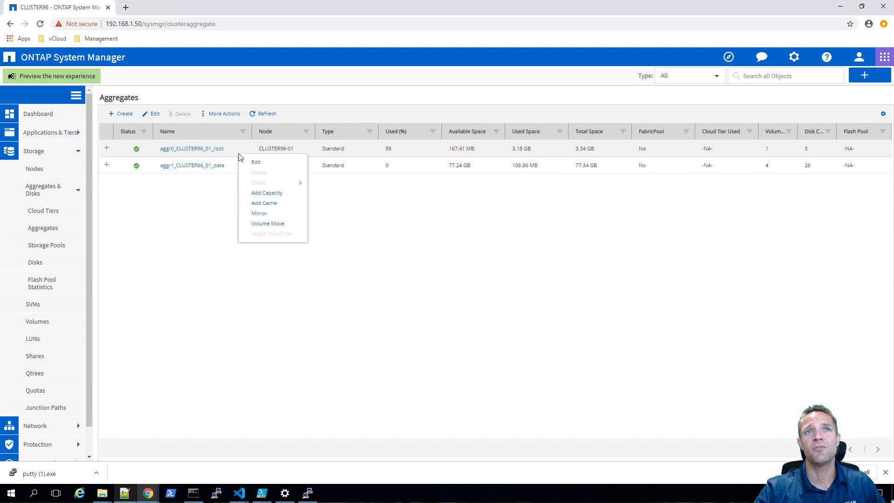
pyautogui.moveTo(255, 166)
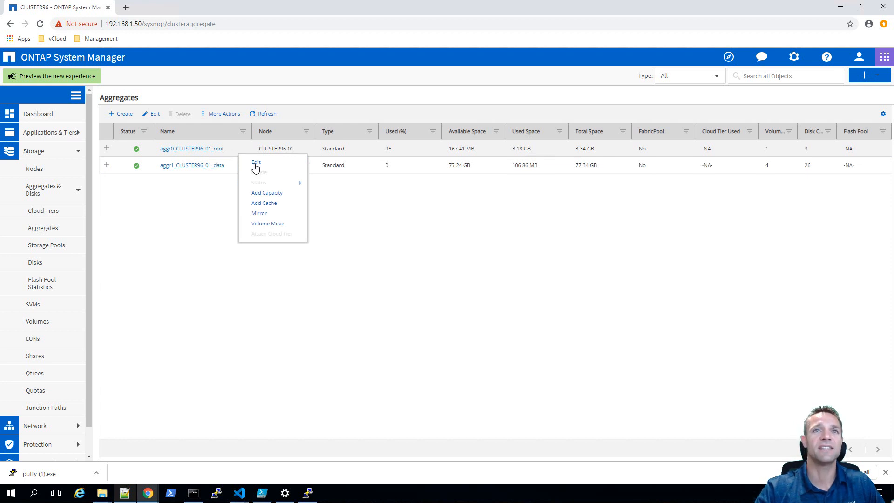
# Step: Add capacity of 1 disk to aggr0_CLUSTER96_01_root and confirm the addition
pyautogui.click(267, 193)
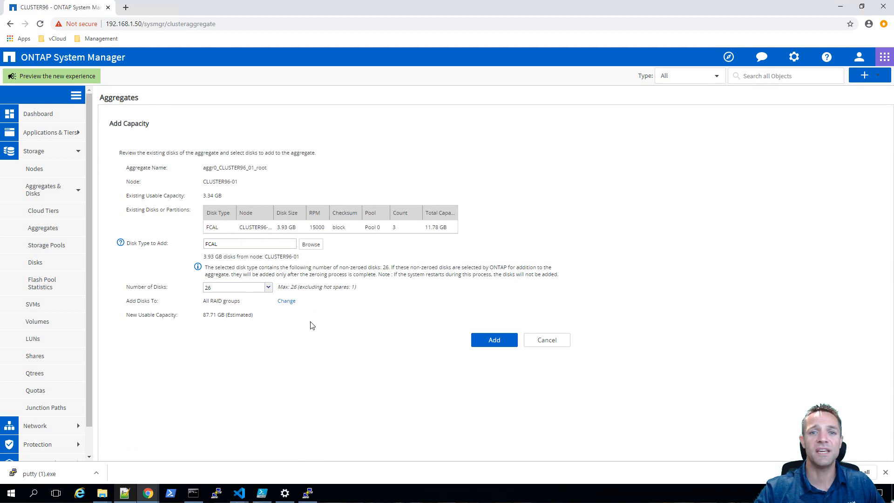
pyautogui.moveTo(295, 318)
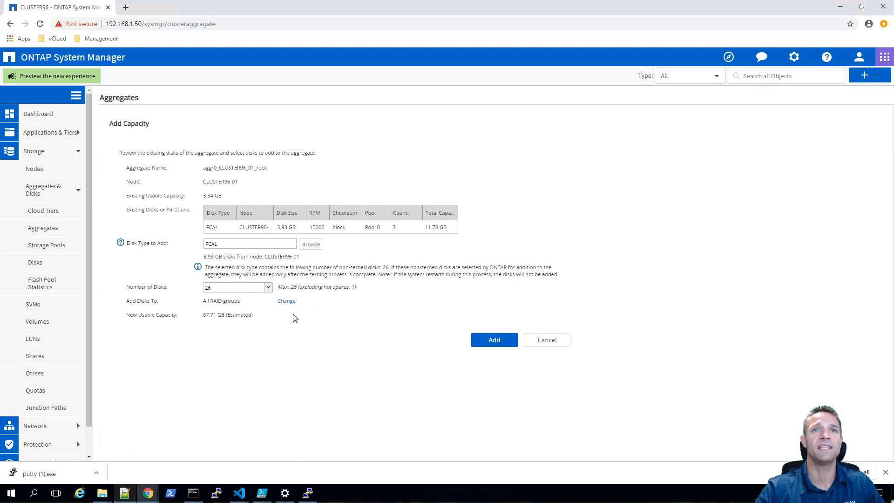
pyautogui.click(267, 287)
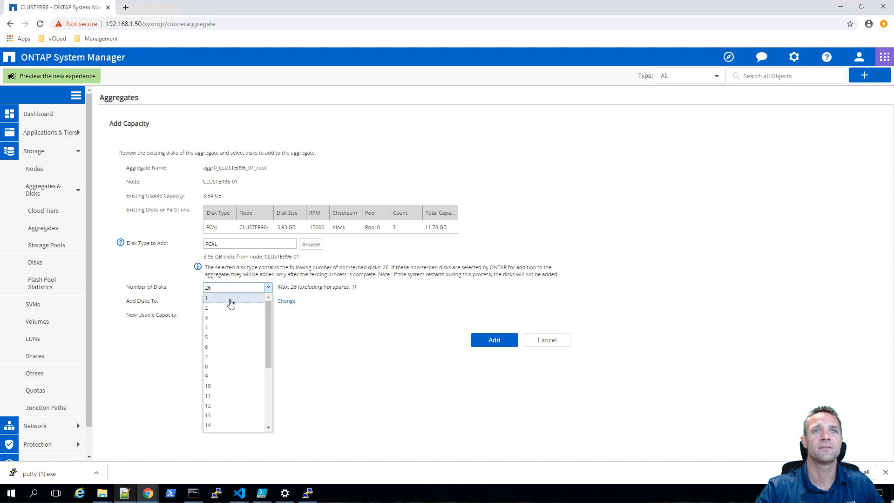
pyautogui.click(207, 297)
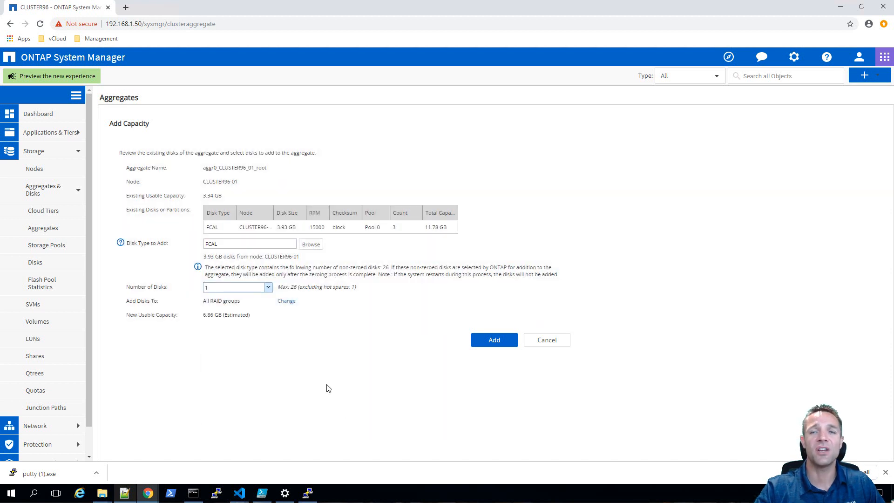
pyautogui.click(493, 339)
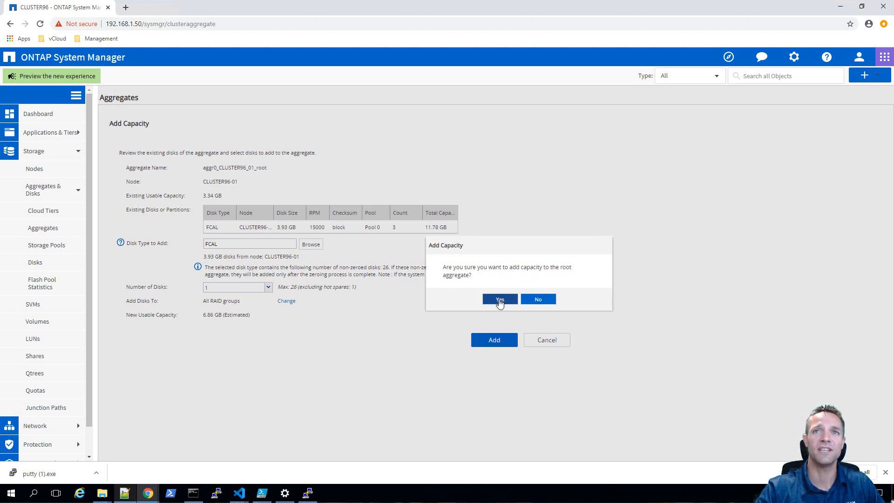
pyautogui.click(499, 299)
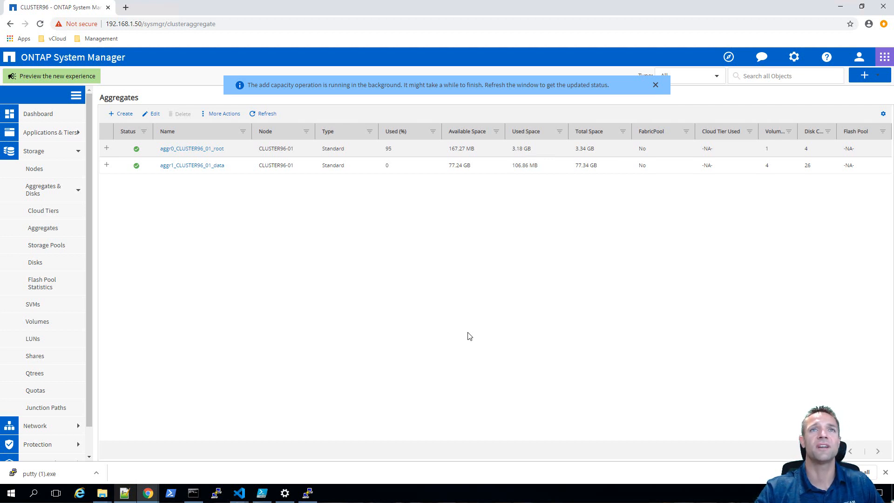
pyautogui.moveTo(312, 162)
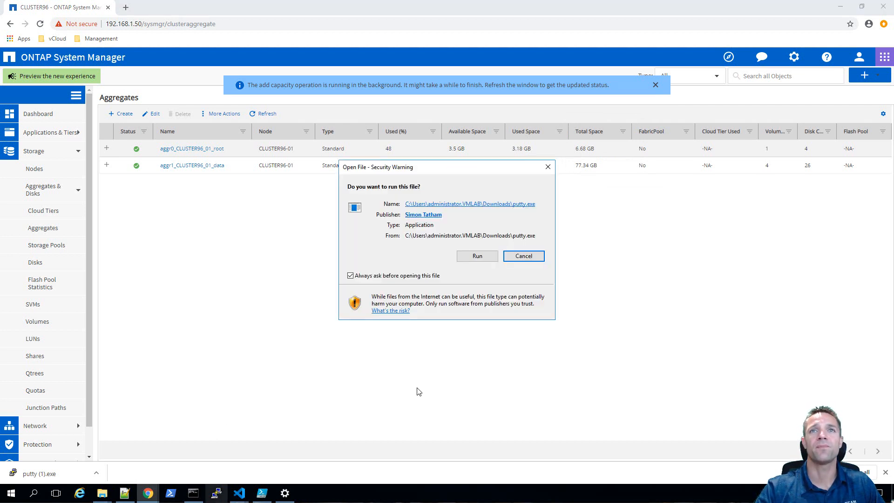
# Step: Launch PuTTY with the cluster96 session, log in as admin and run volume show
pyautogui.click(477, 255)
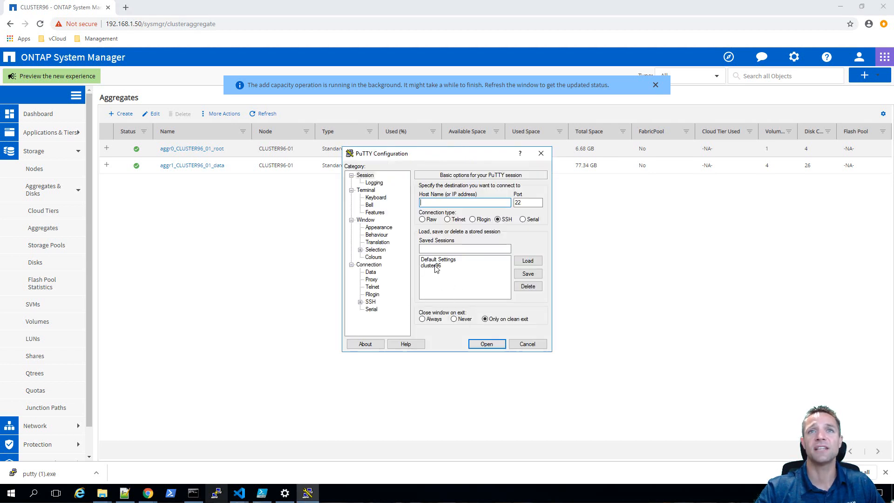
pyautogui.click(486, 344)
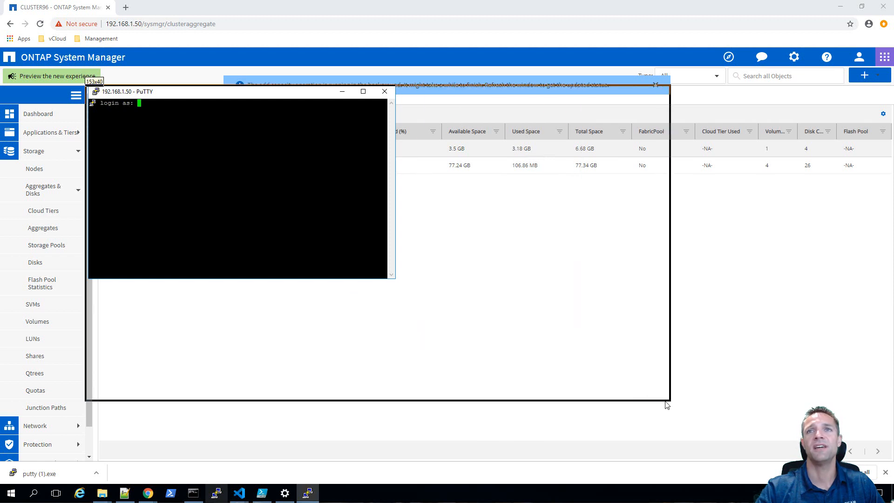
pyautogui.moveTo(393, 278); pyautogui.dragTo(666, 397)
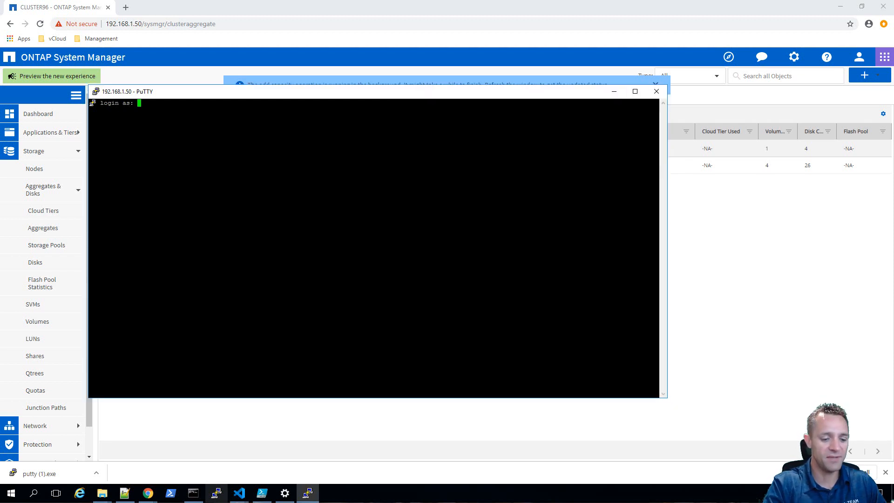
pyautogui.write('admin')
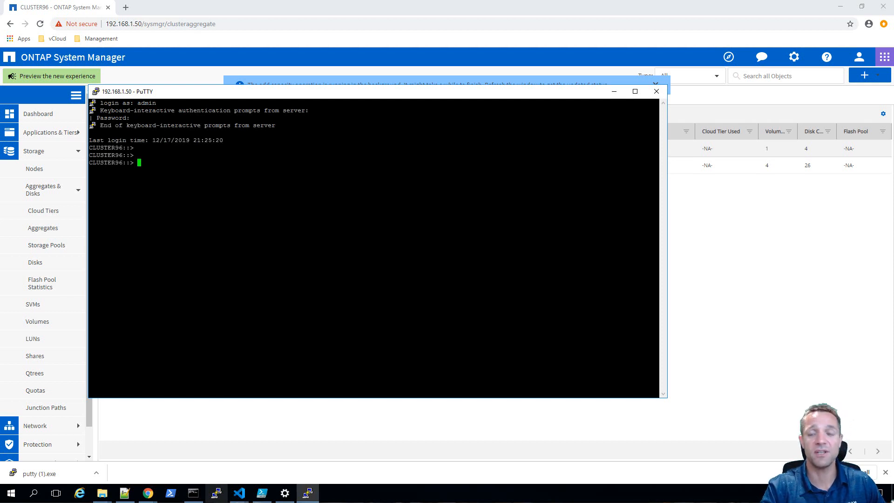
pyautogui.write('volume show')
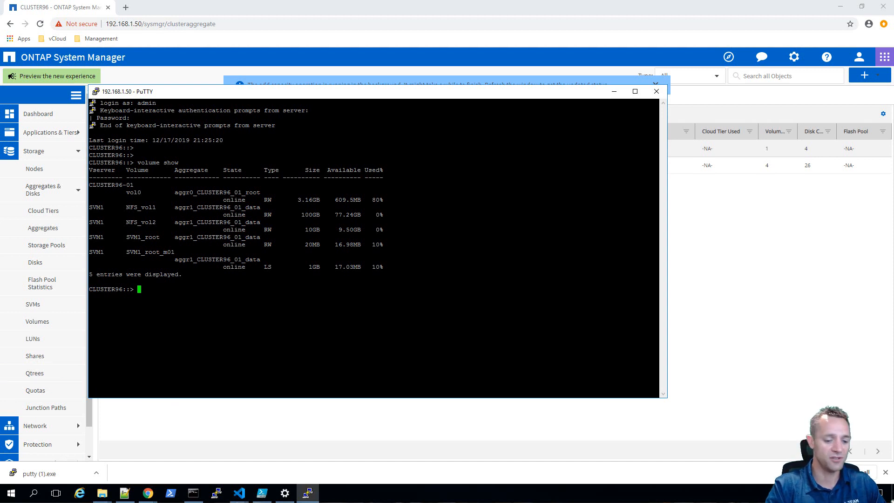
# Step: In the node shell run vol size vol0 6g, exit and list volumes again
pyautogui.write('node run localhost')
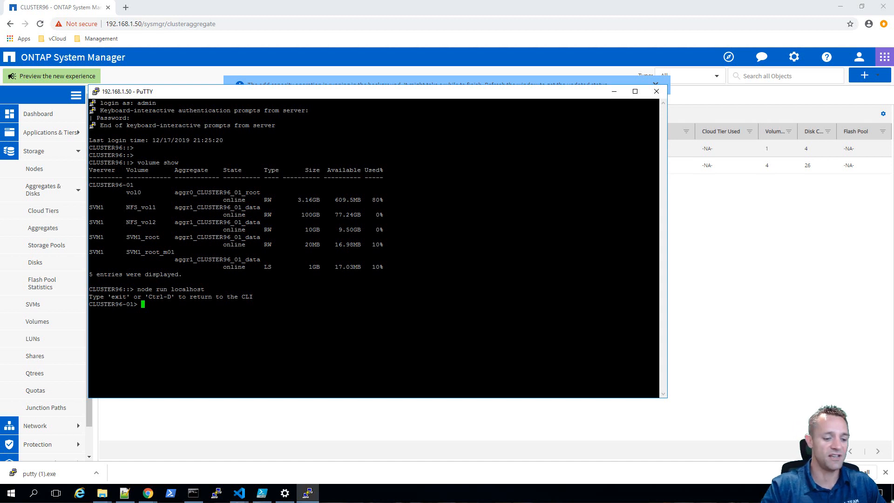
pyautogui.write('vol size vol0 6g')
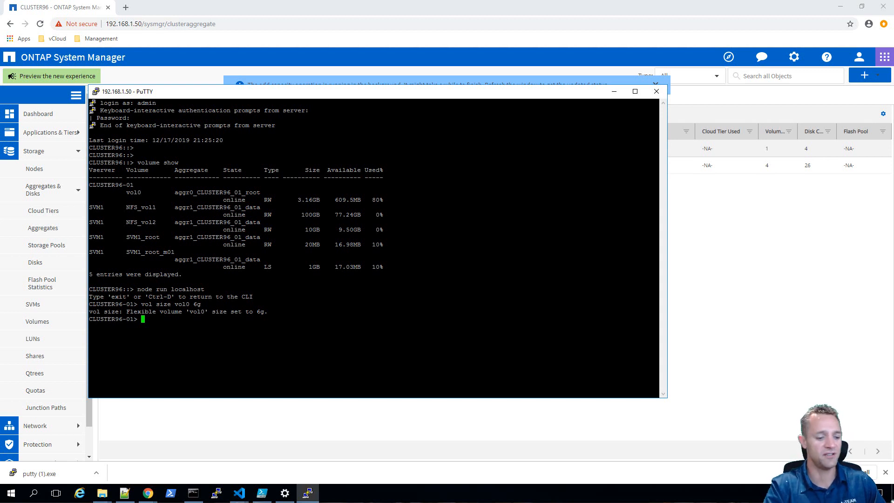
pyautogui.write('exit')
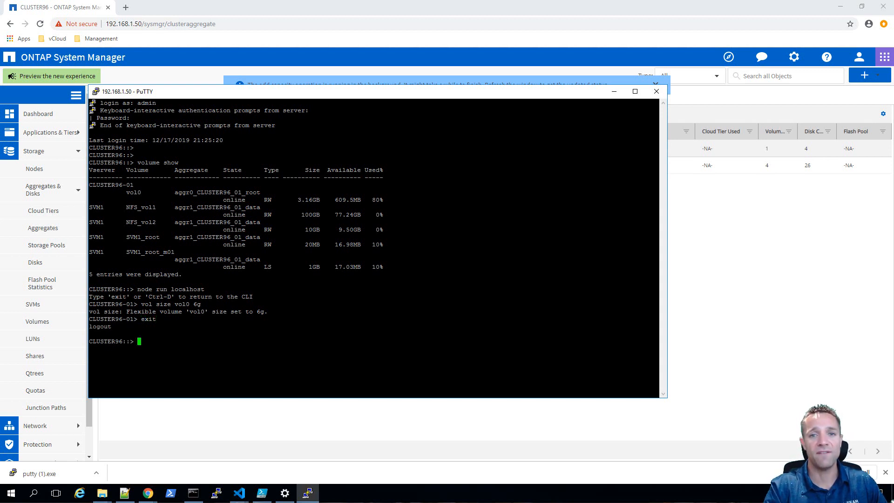
pyautogui.write('volume')
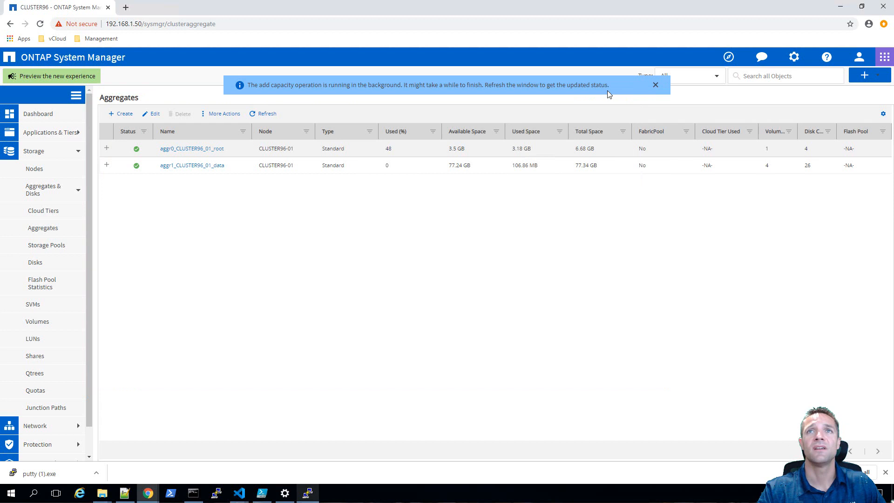
pyautogui.moveTo(431, 324)
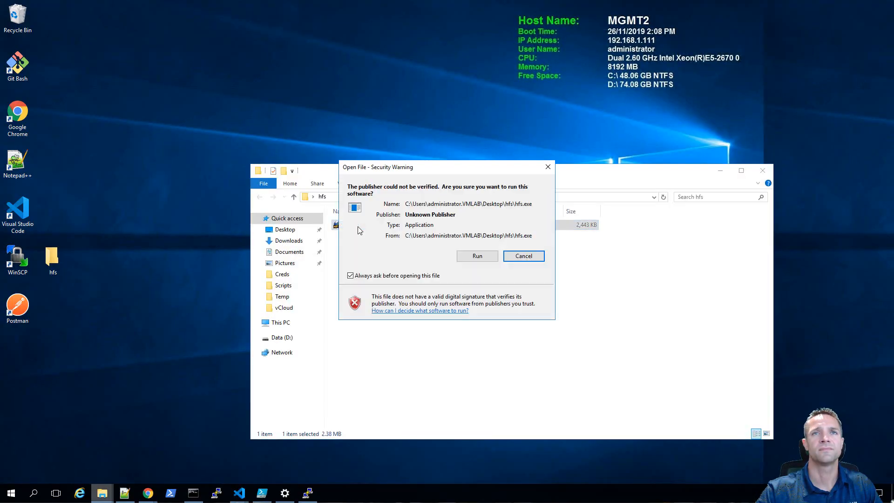
# Step: Allow HFS to run and show the Data ONTAP folder containing 97RC1_q_image.tgz
pyautogui.click(477, 255)
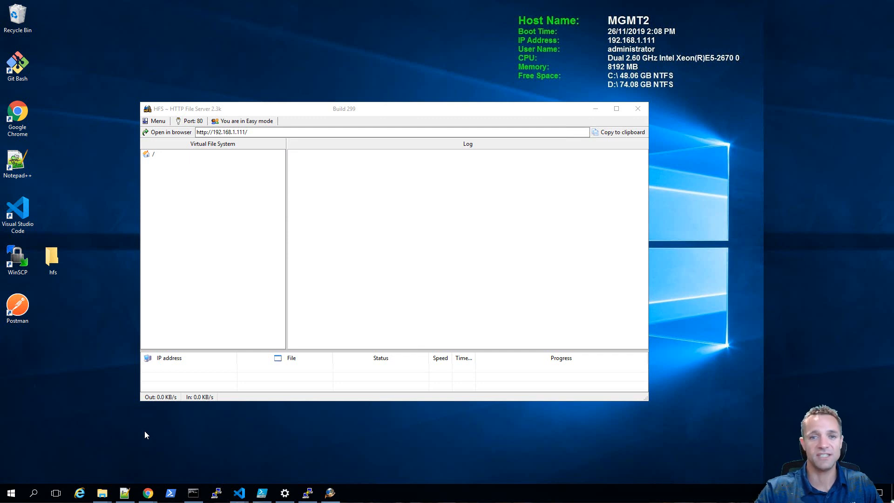
pyautogui.click(102, 493)
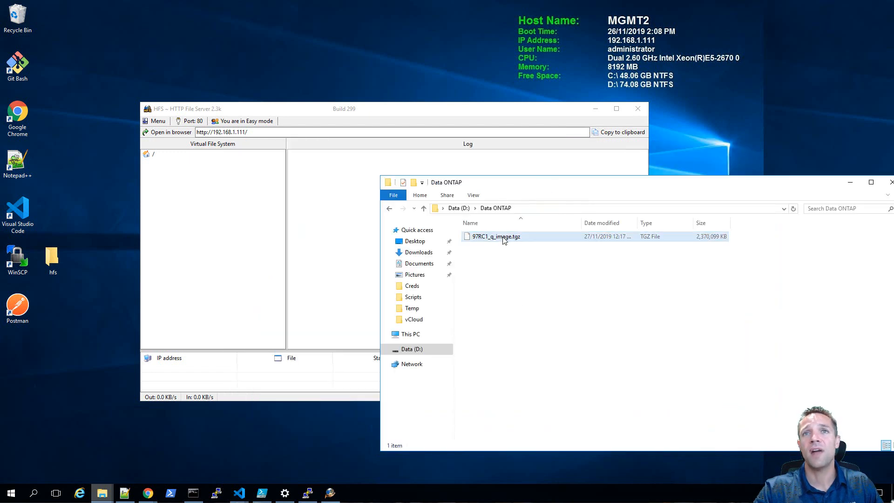
# Step: Share 97RC1_q_image.tgz in HFS, close the folder and return to the PuTTY session
pyautogui.click(496, 236)
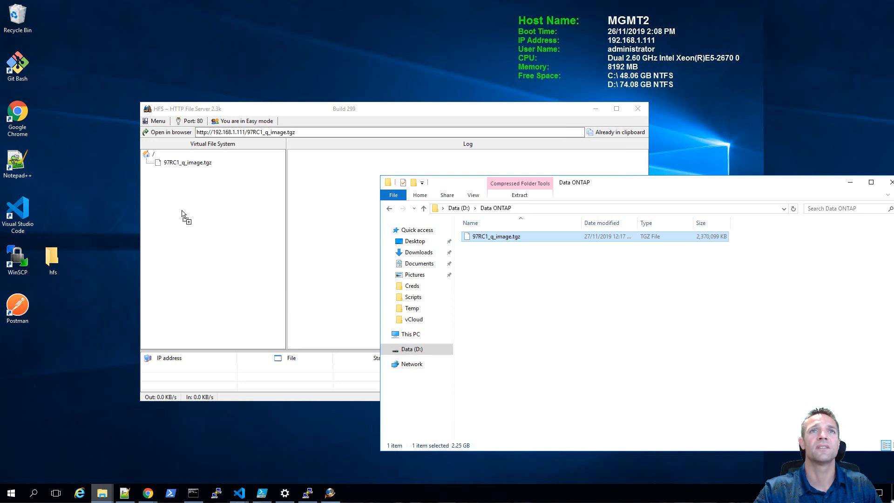
pyautogui.click(309, 131)
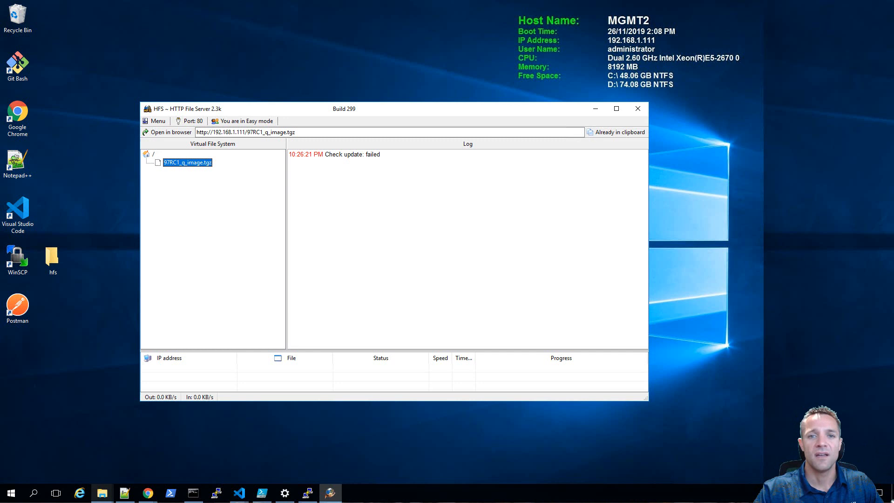
pyautogui.moveTo(316, 466)
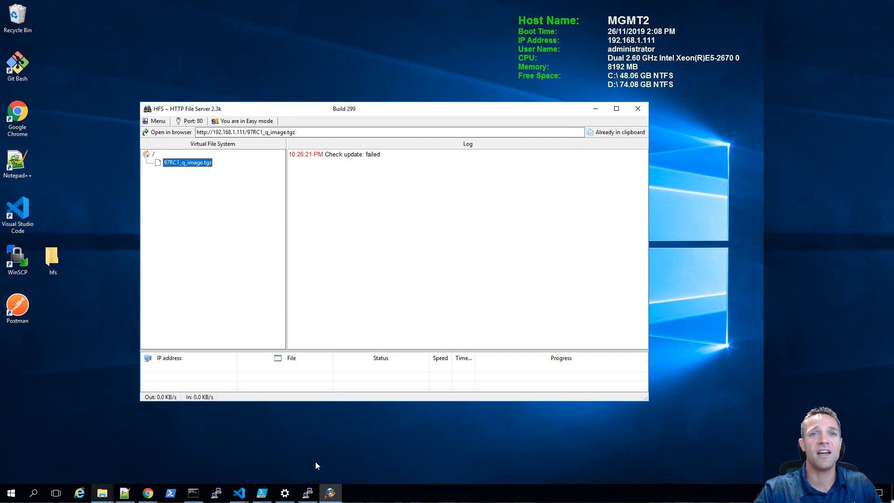
pyautogui.click(307, 492)
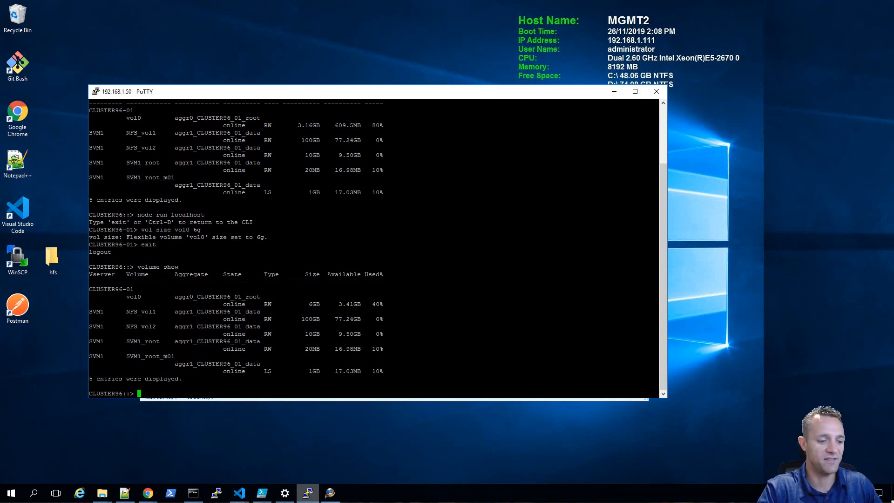
# Step: Switch the cluster shell to advanced mode and run system image show
pyautogui.write('set adv')
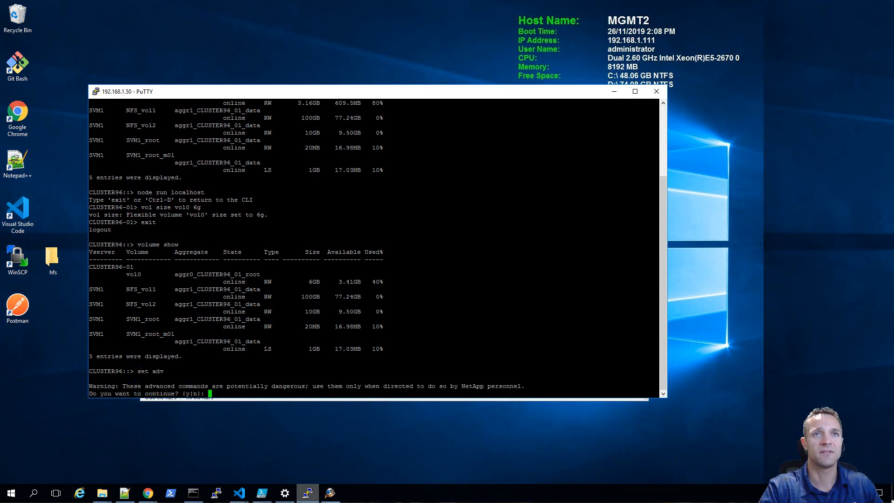
pyautogui.write('y')
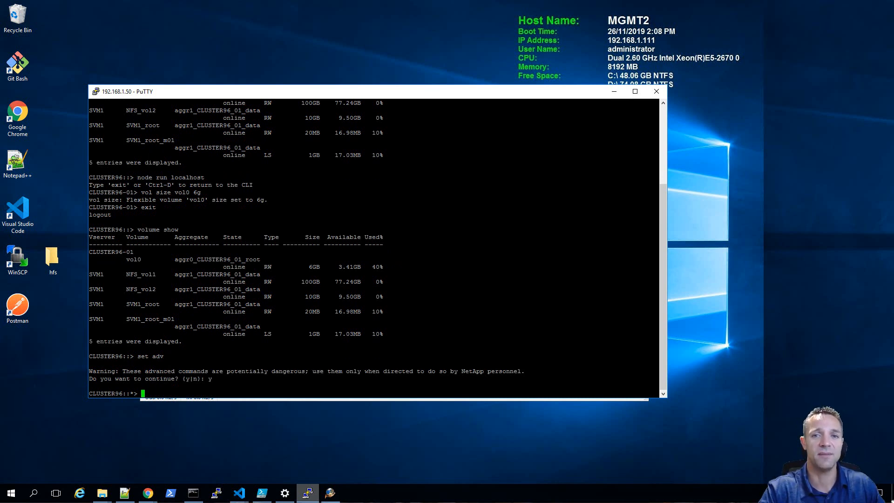
pyautogui.write('system image show')
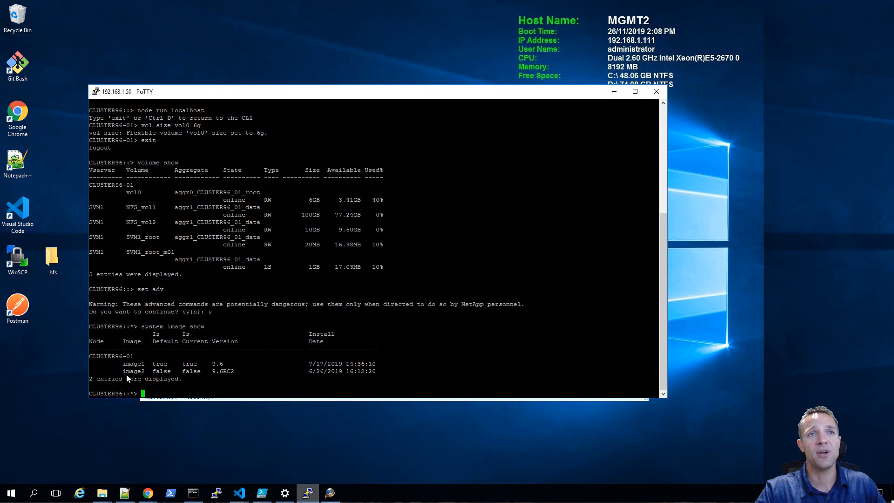
pyautogui.moveTo(244, 373)
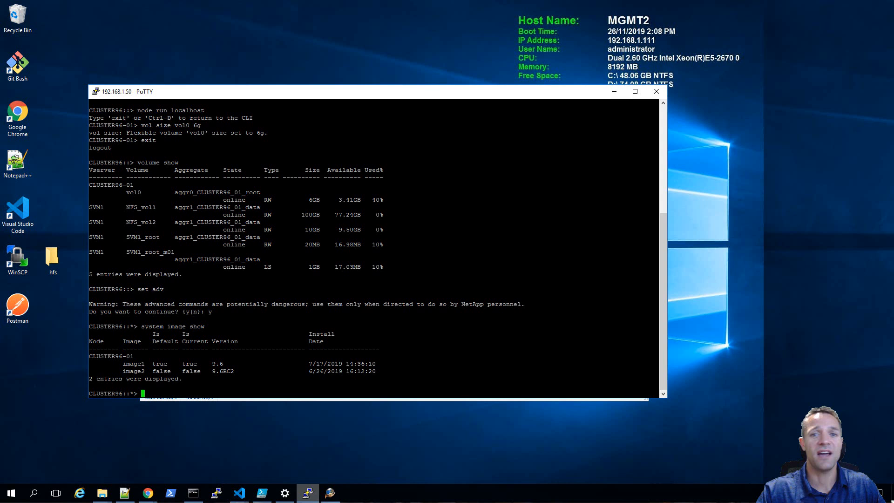
pyautogui.moveTo(348, 459)
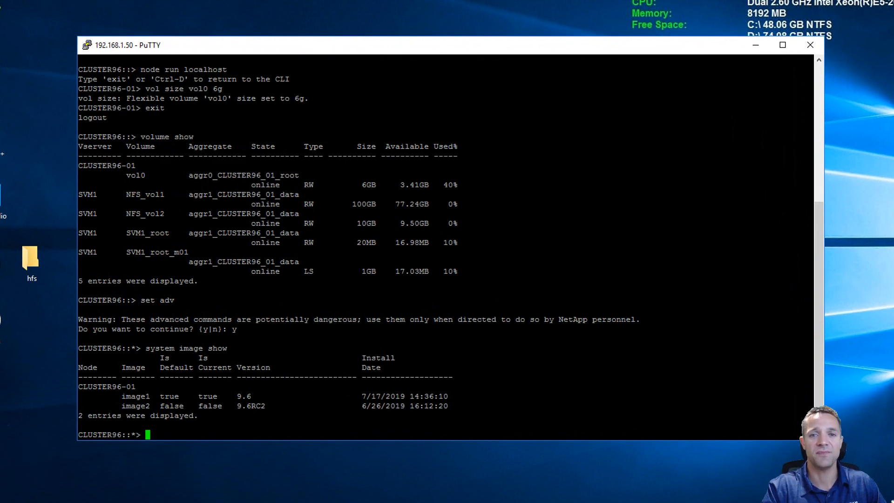
pyautogui.write('syst')
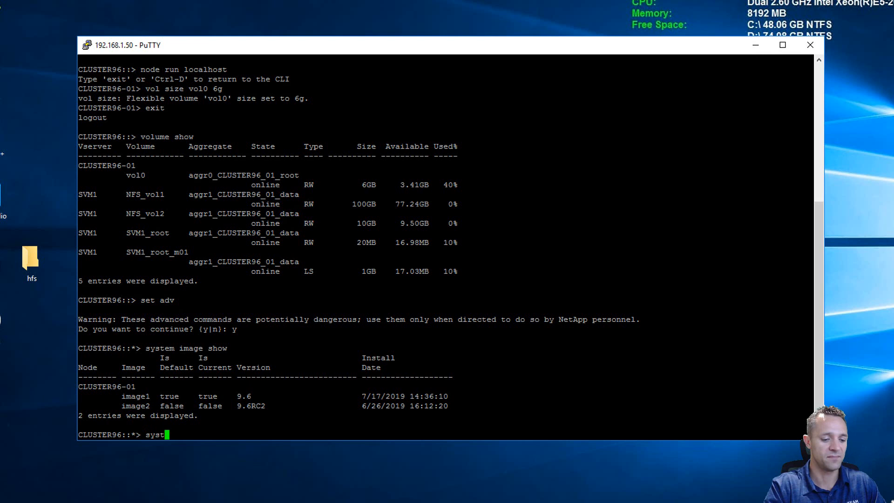
pyautogui.write('em image')
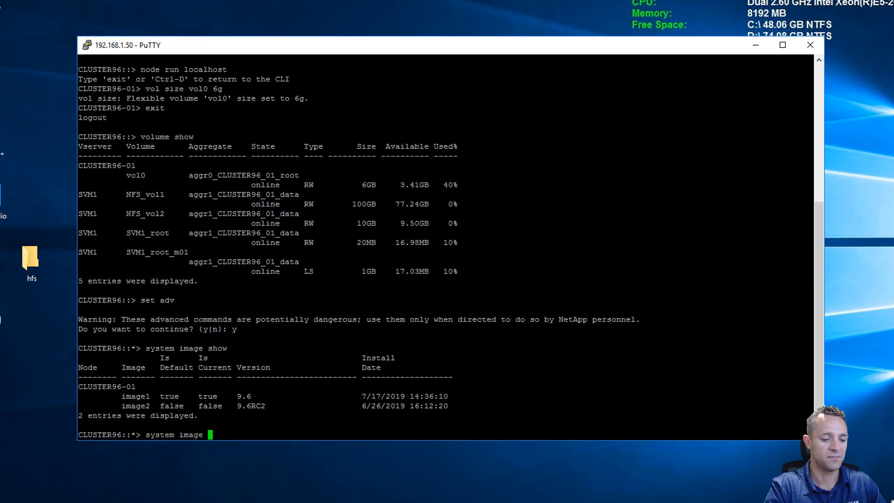
pyautogui.write('update -node')
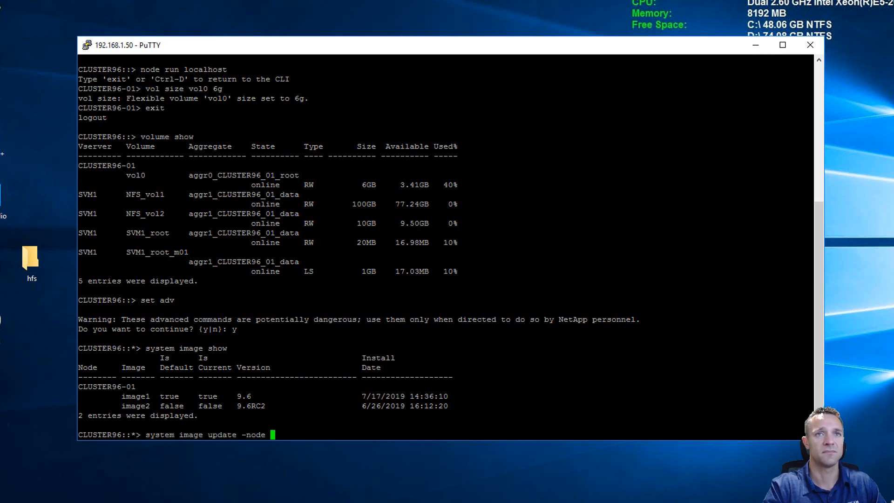
pyautogui.write('CLUSTER96-01')
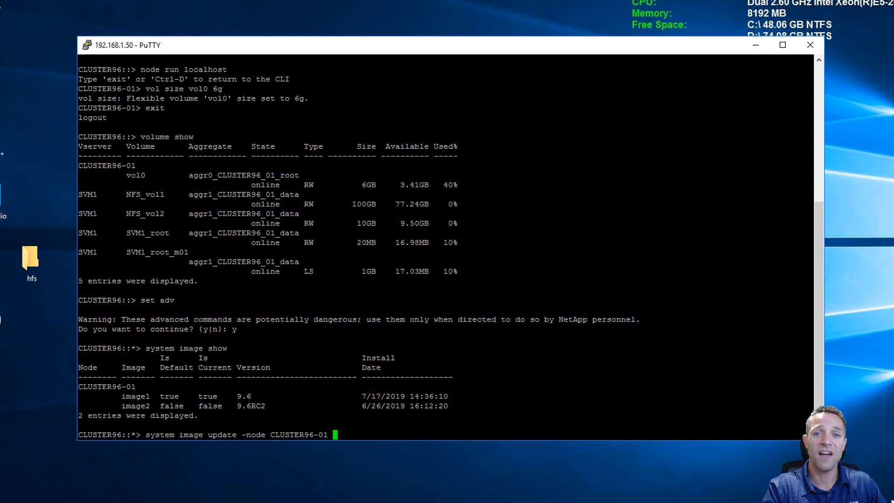
pyautogui.write('-p')
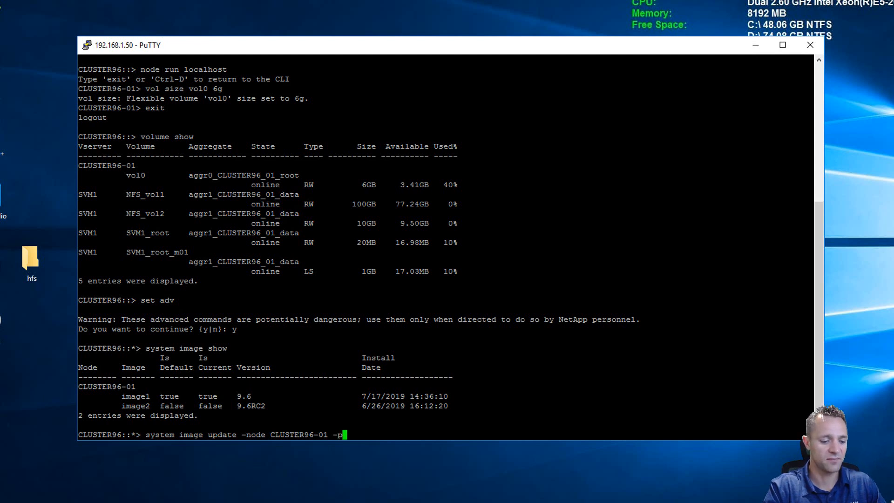
pyautogui.write('ackage')
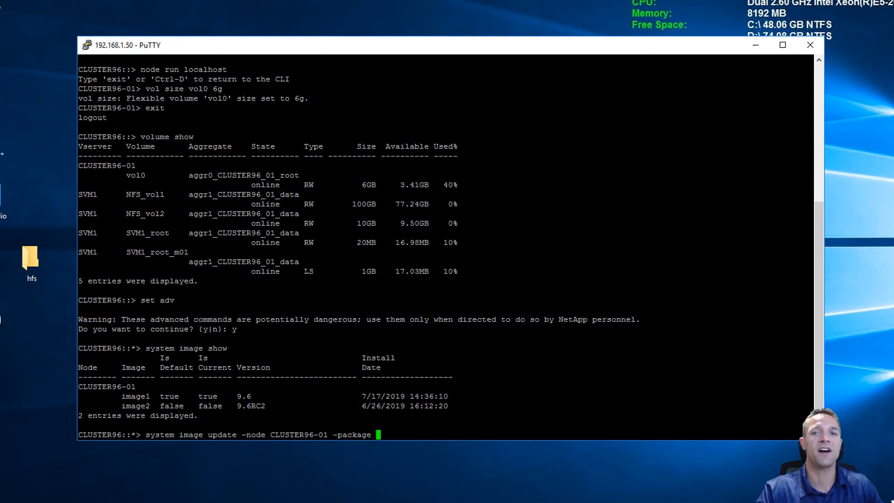
pyautogui.write('http://192.168.1.111/97RC1_q_image.tgz')
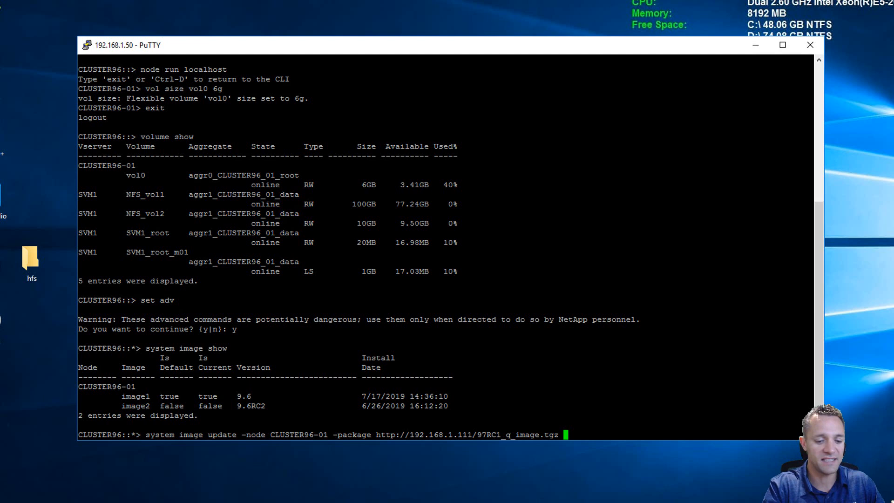
pyautogui.write('-replace')
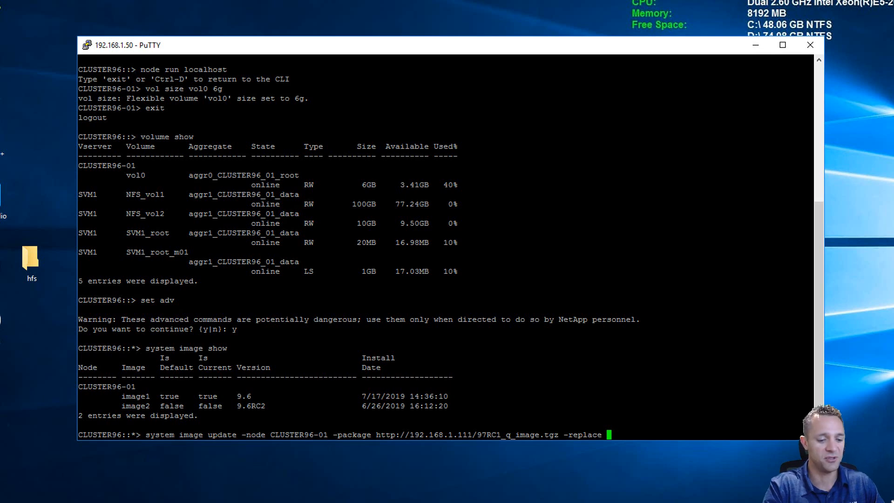
pyautogui.write('image2')
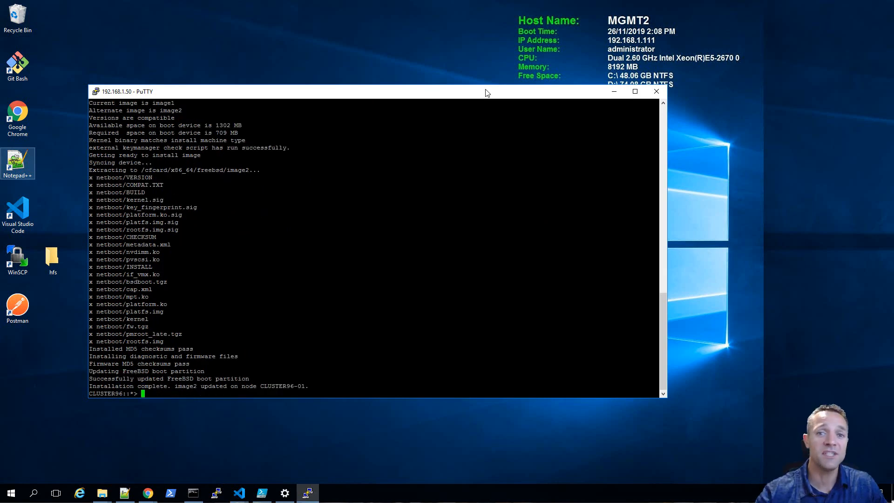
pyautogui.moveTo(360, 127)
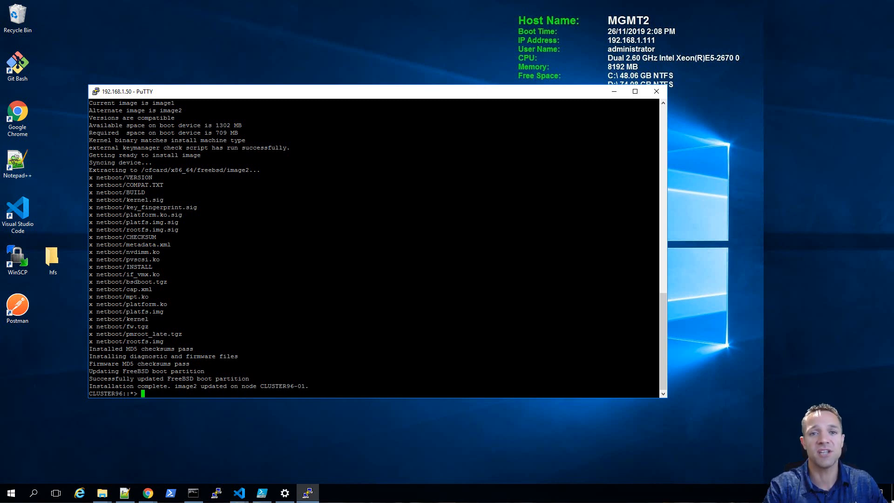
# Step: Set image2 as default with system image modify -isdefault true and verify with system image show
pyautogui.write('s')
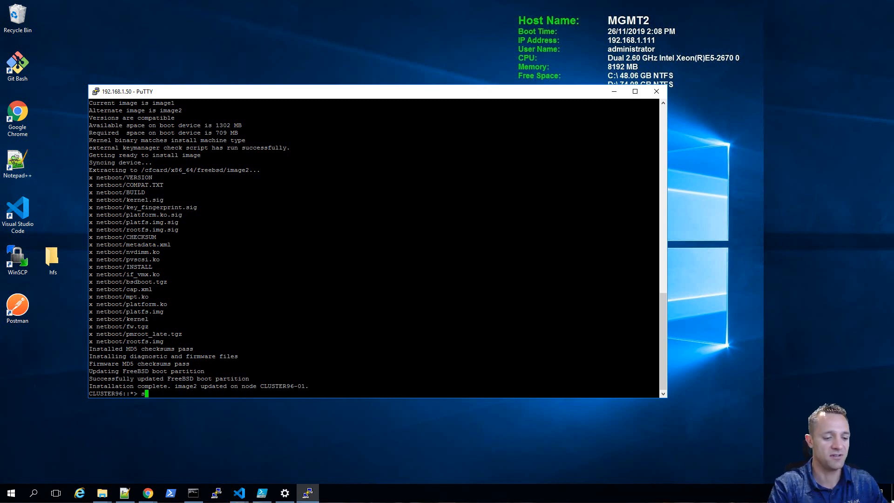
pyautogui.write('ystem image show')
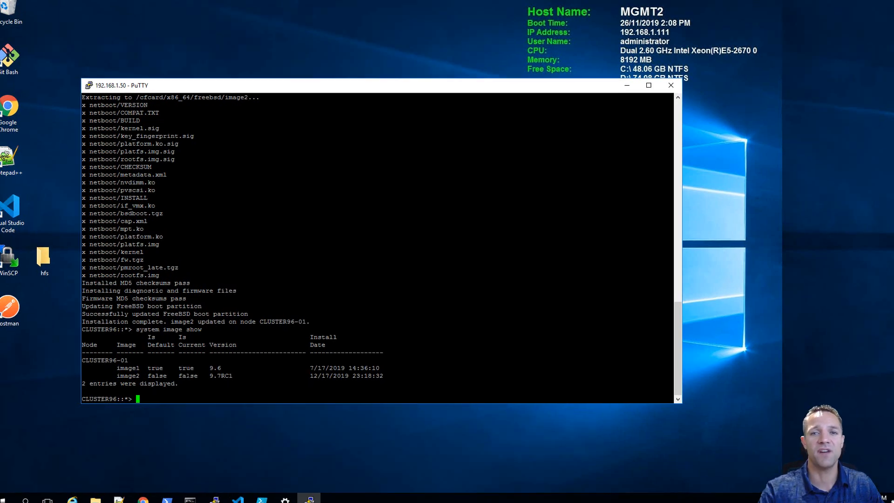
pyautogui.write('system image modify -node CLUSTER96-01 -image image2 -isdefault true')
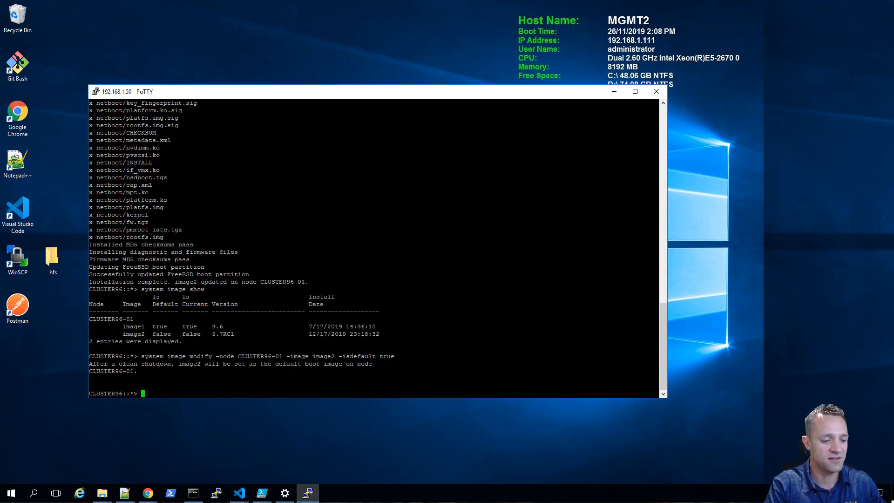
pyautogui.write('system image show')
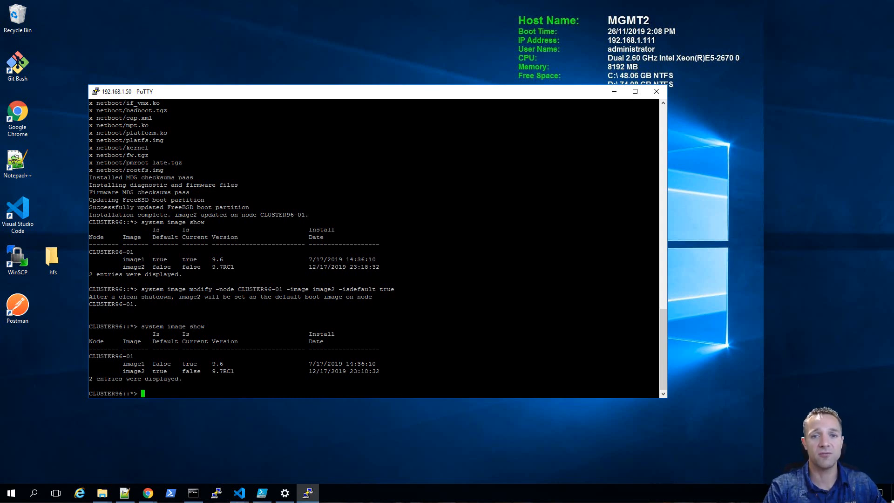
# Step: Run reboot -node CLUSTER96-01 and confirm with y
pyautogui.write('reboot -node CLUSTER96-01')
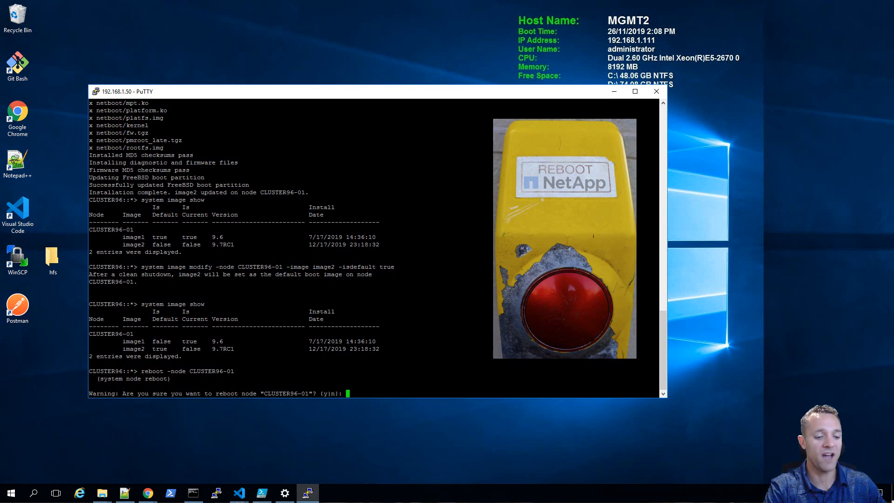
pyautogui.write('y')
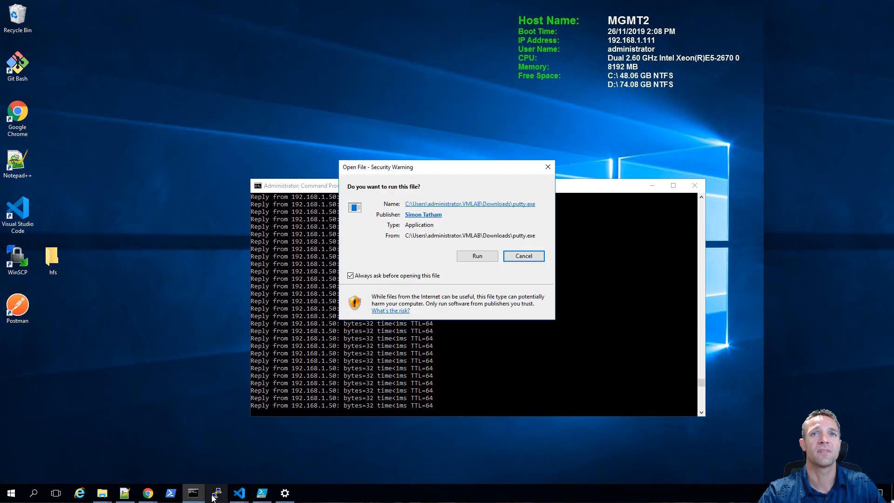
# Step: Log into CLUSTER96 as admin and confirm image2 9.7RC1 is current and version reports NetApp Release 9.7RC1
pyautogui.click(522, 255)
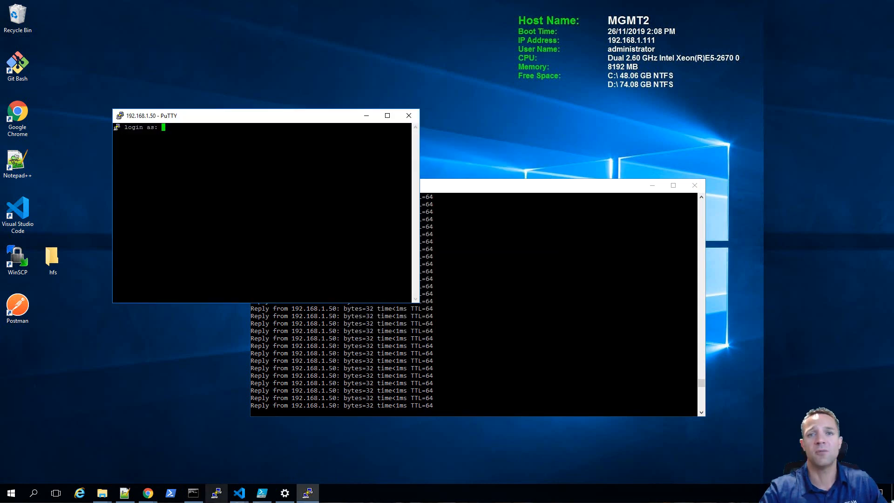
pyautogui.write('admin')
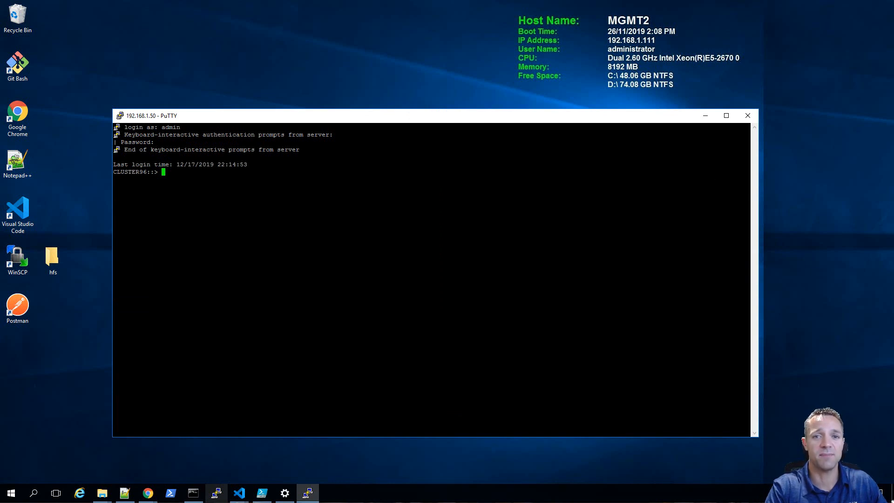
pyautogui.write('set adv')
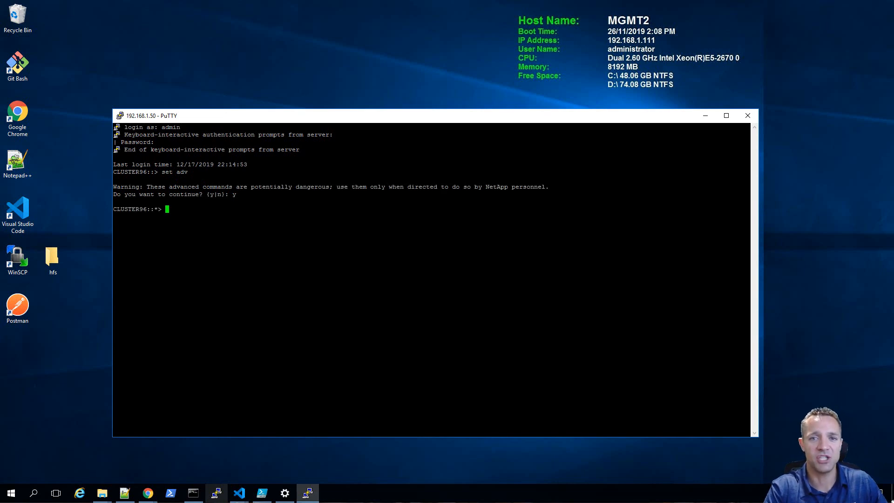
pyautogui.write('system image show')
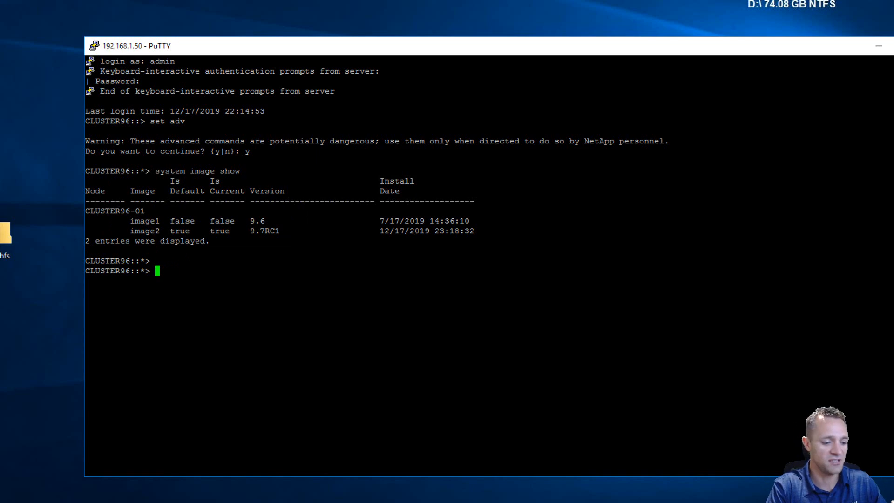
pyautogui.write('version')
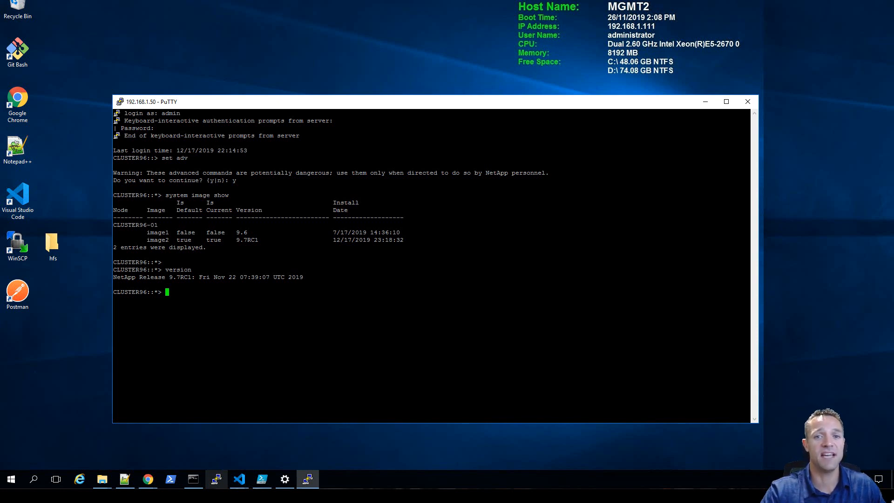
# Step: Sign into System Manager as admin and land on the CLUSTER96 dashboard showing 9.7.0
pyautogui.click(147, 478)
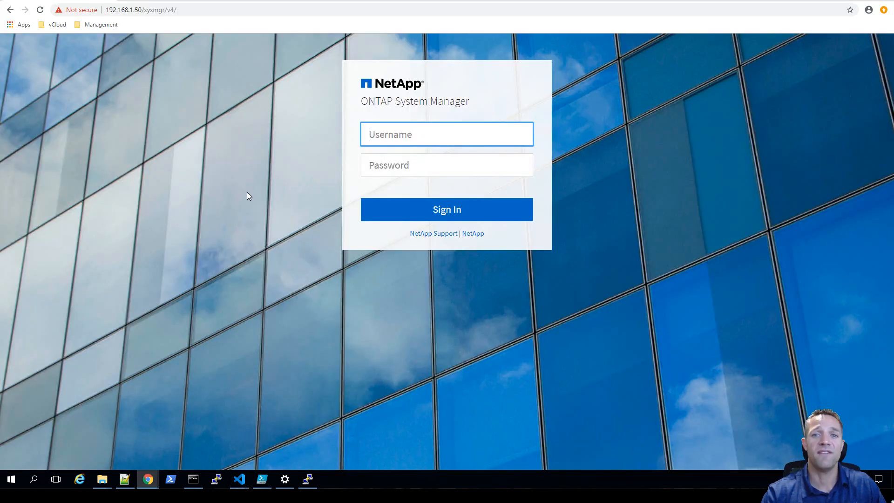
pyautogui.moveTo(278, 167)
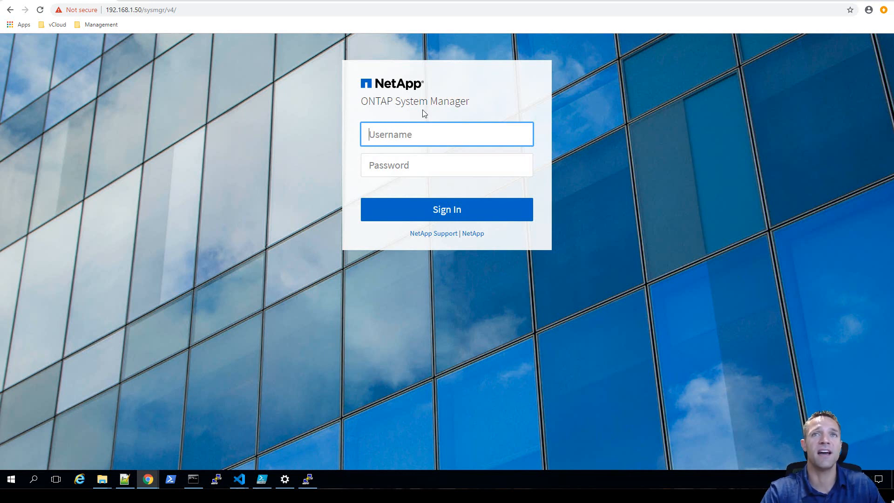
pyautogui.write('admin')
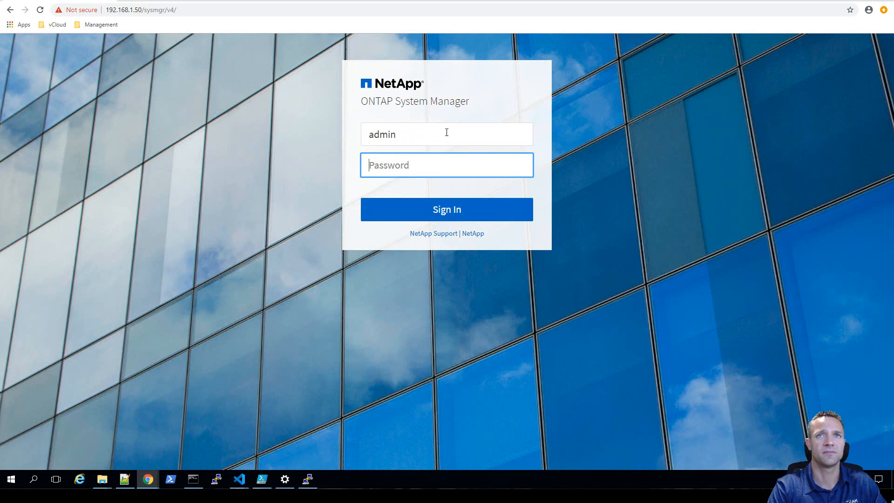
pyautogui.write('password')
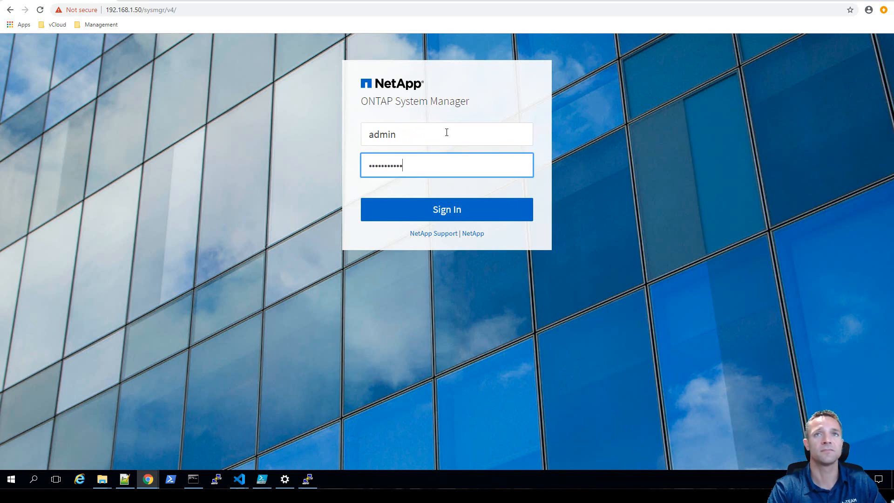
pyautogui.click(446, 210)
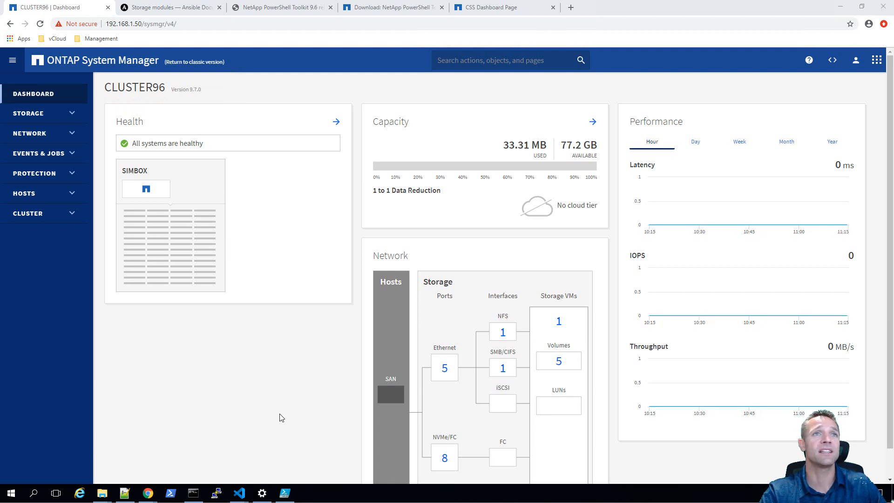
pyautogui.moveTo(84, 233)
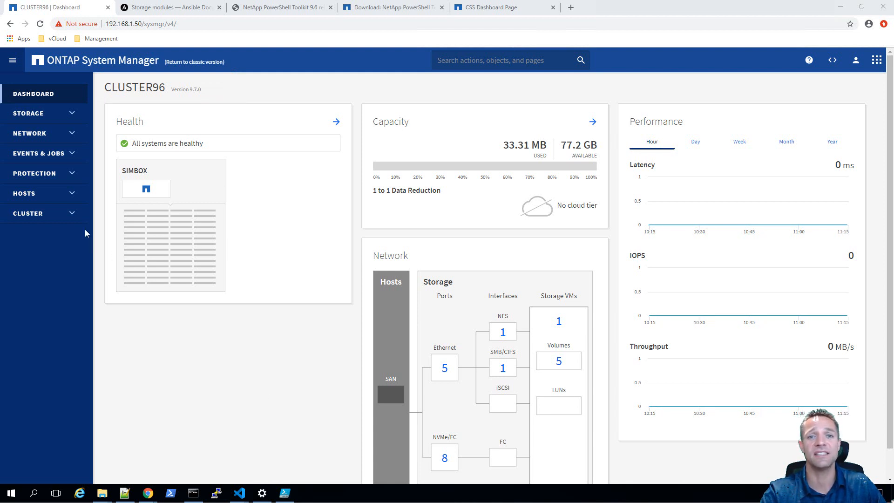
# Step: View the cluster overview confirming NetApp Release 9.7RC1, then the Volumes list with four online volumes
pyautogui.click(28, 212)
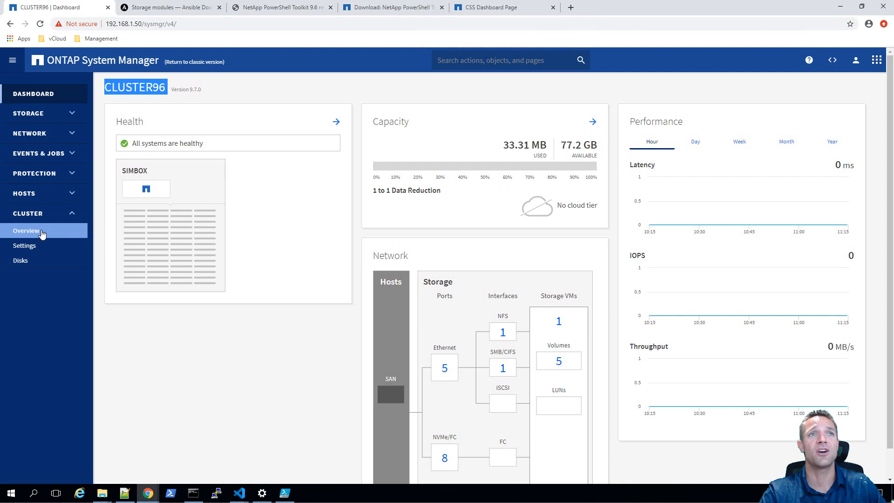
pyautogui.click(26, 230)
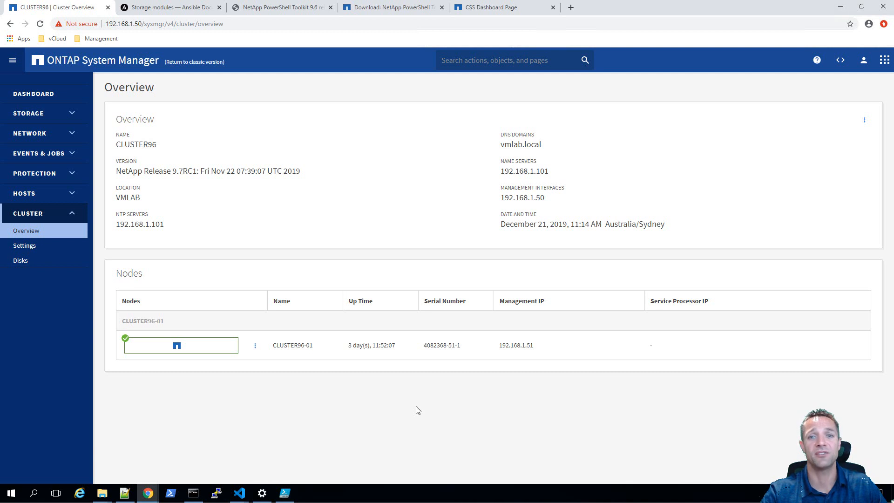
pyautogui.click(25, 160)
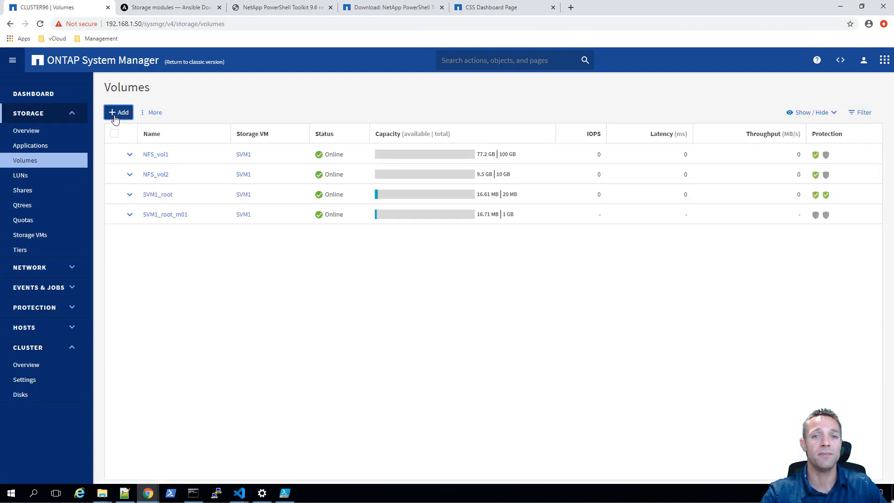
# Step: Create volume test1 with a size, save it, and bring up its Edit Volume form
pyautogui.click(119, 113)
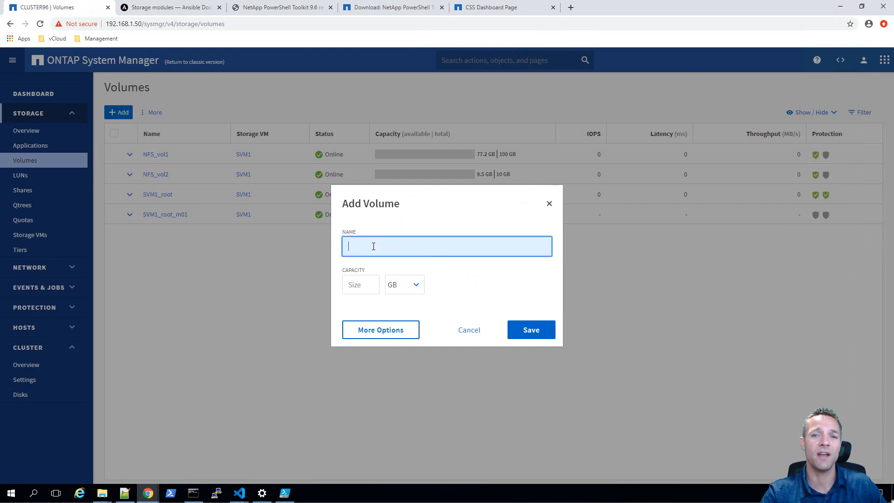
pyautogui.write('test1')
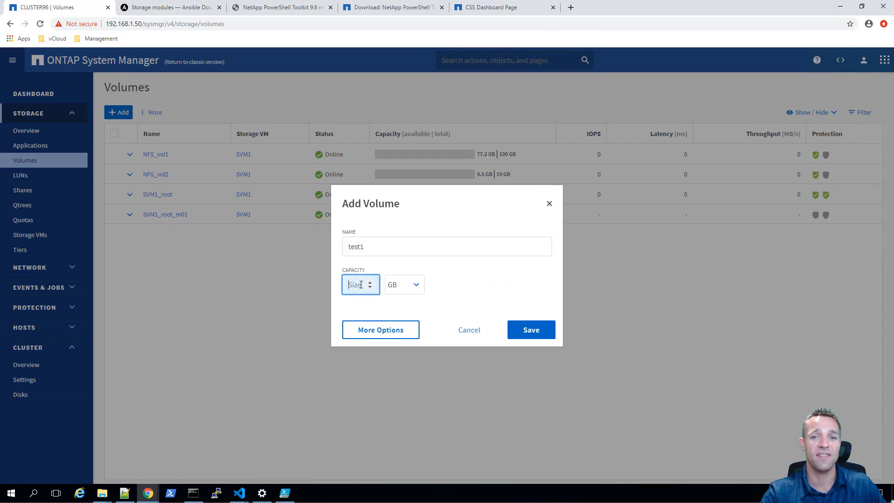
pyautogui.click(380, 329)
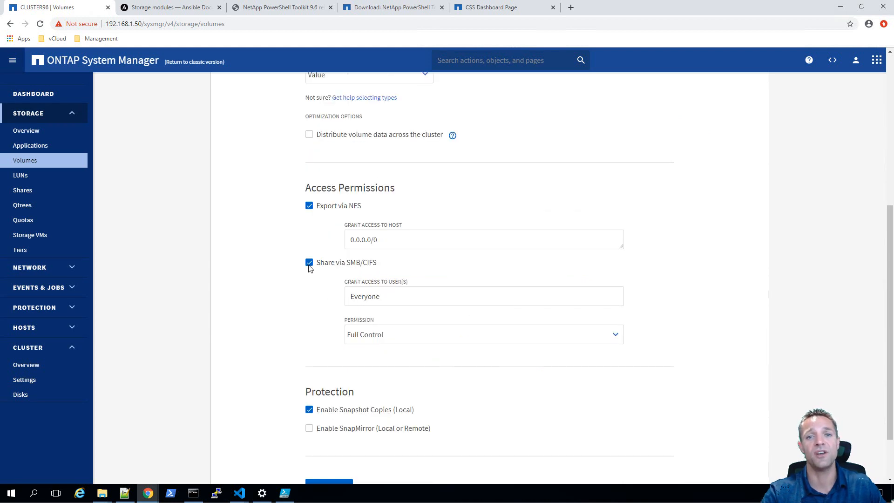
pyautogui.click(329, 487)
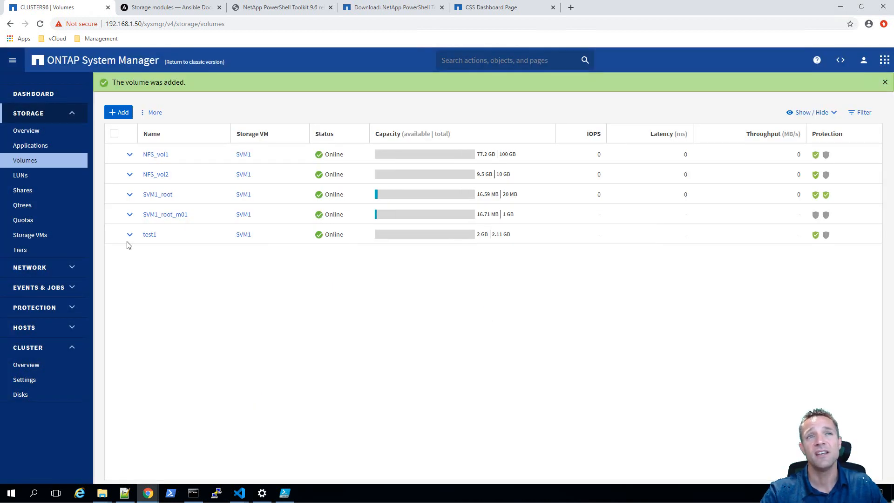
pyautogui.click(129, 235)
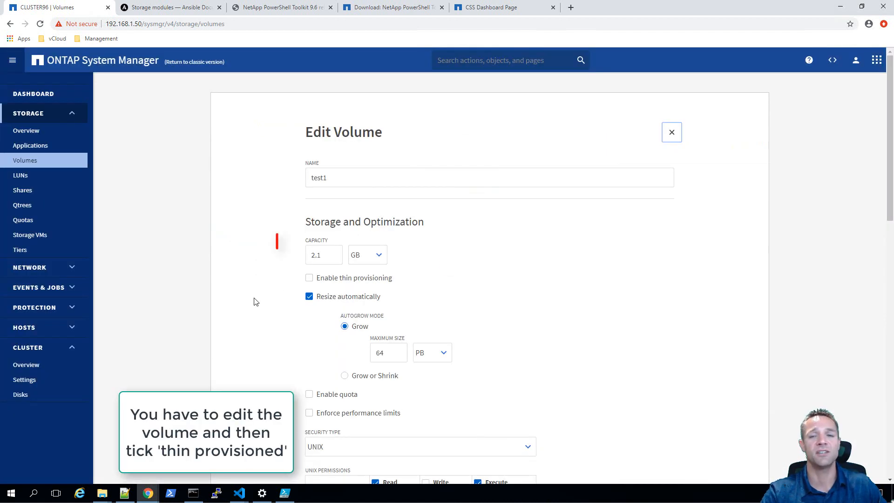
# Step: Tick Enable thin provisioning on test1 alongside automatic resizing
pyautogui.click(309, 278)
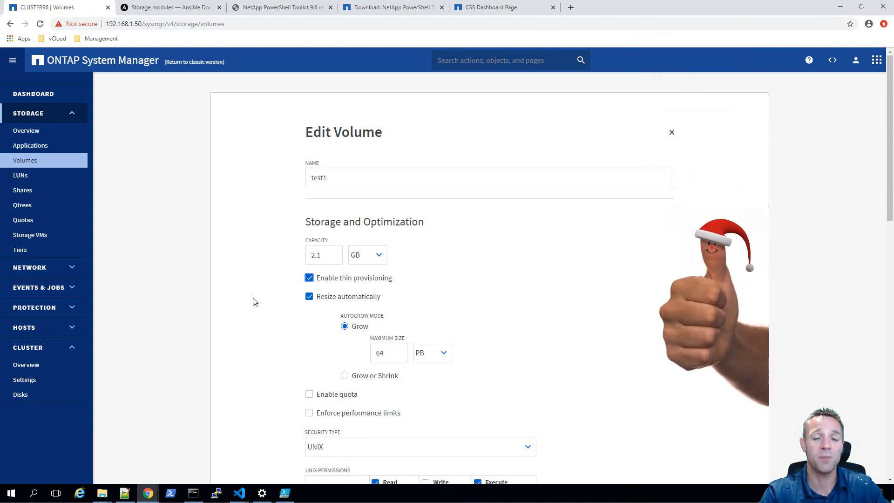
pyautogui.moveTo(547, 311)
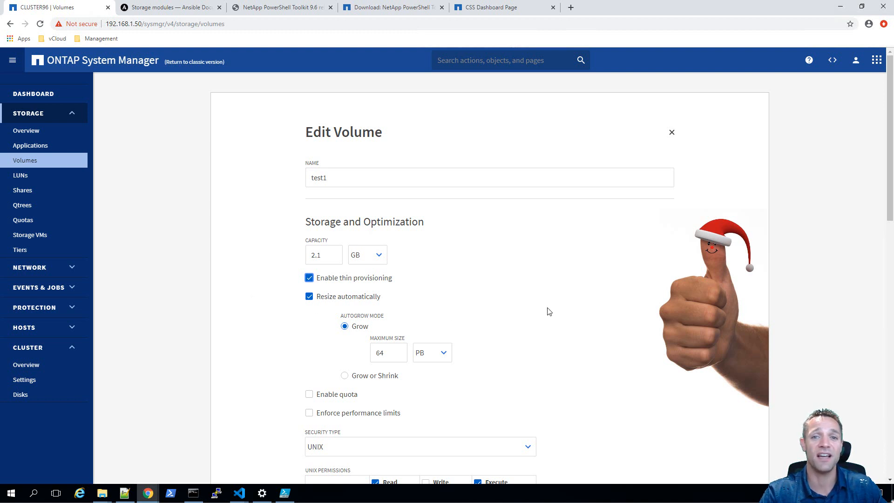